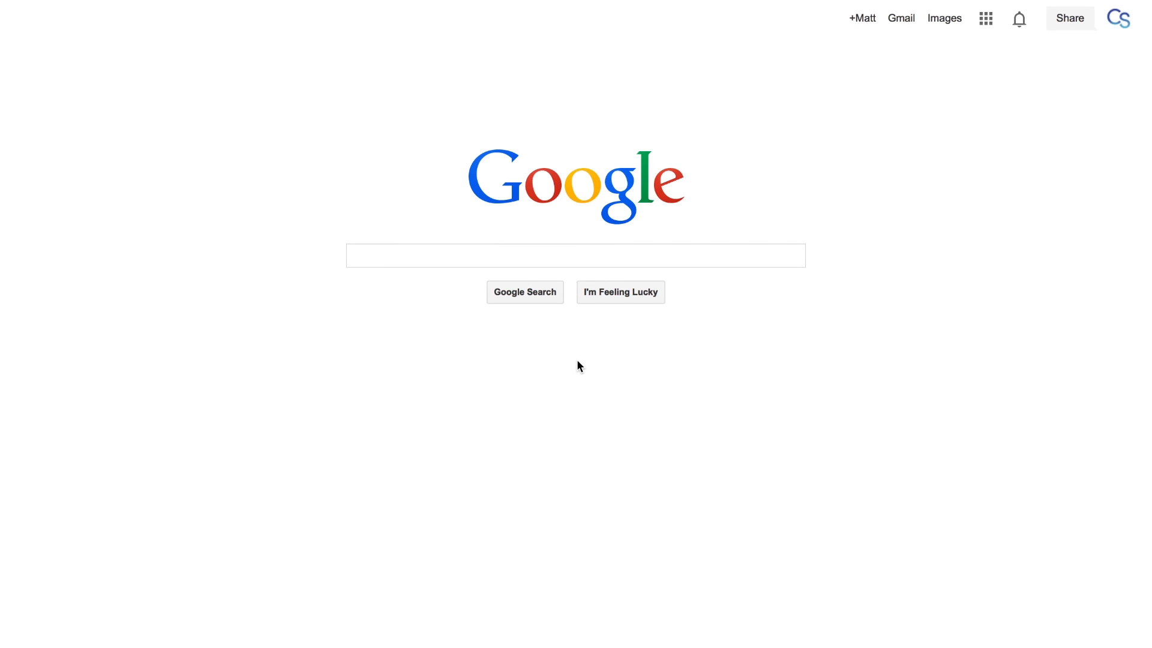
Search Google for the evasi0n 7 jailbreak site
type("e")
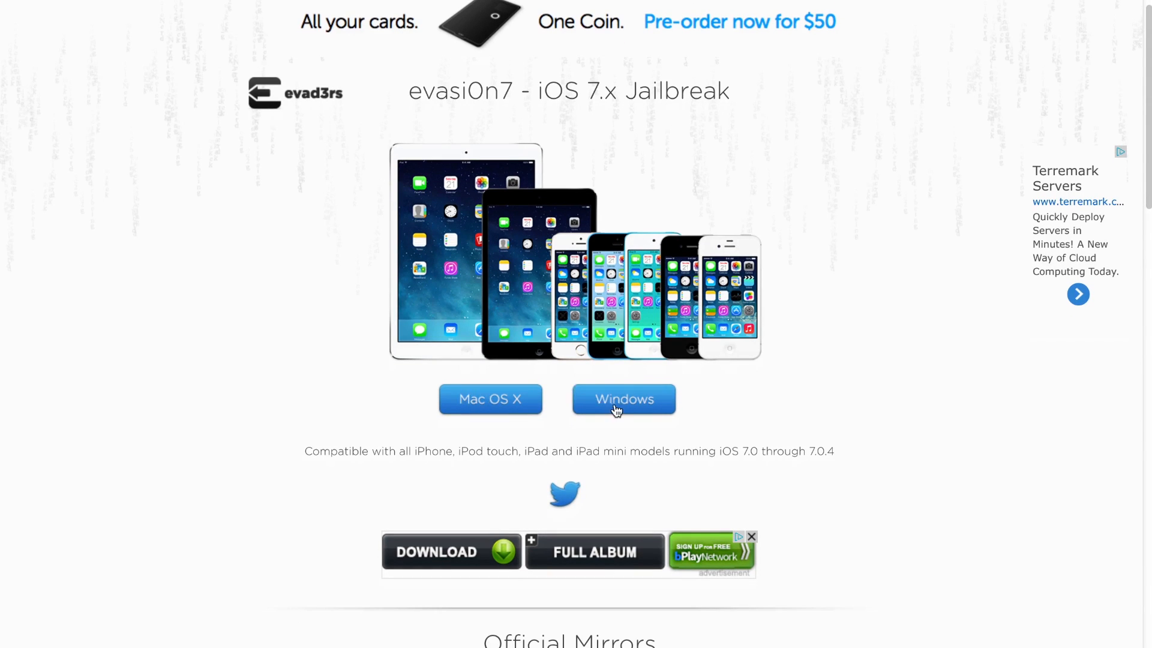
mouse_move(566, 438)
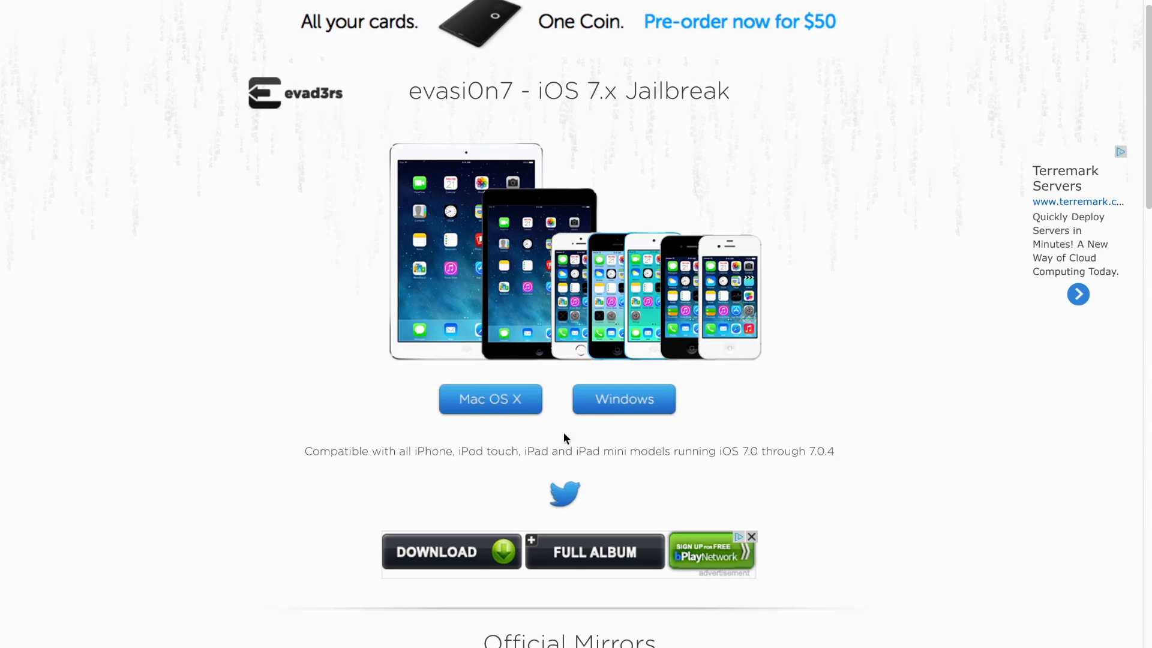
mouse_move(513, 410)
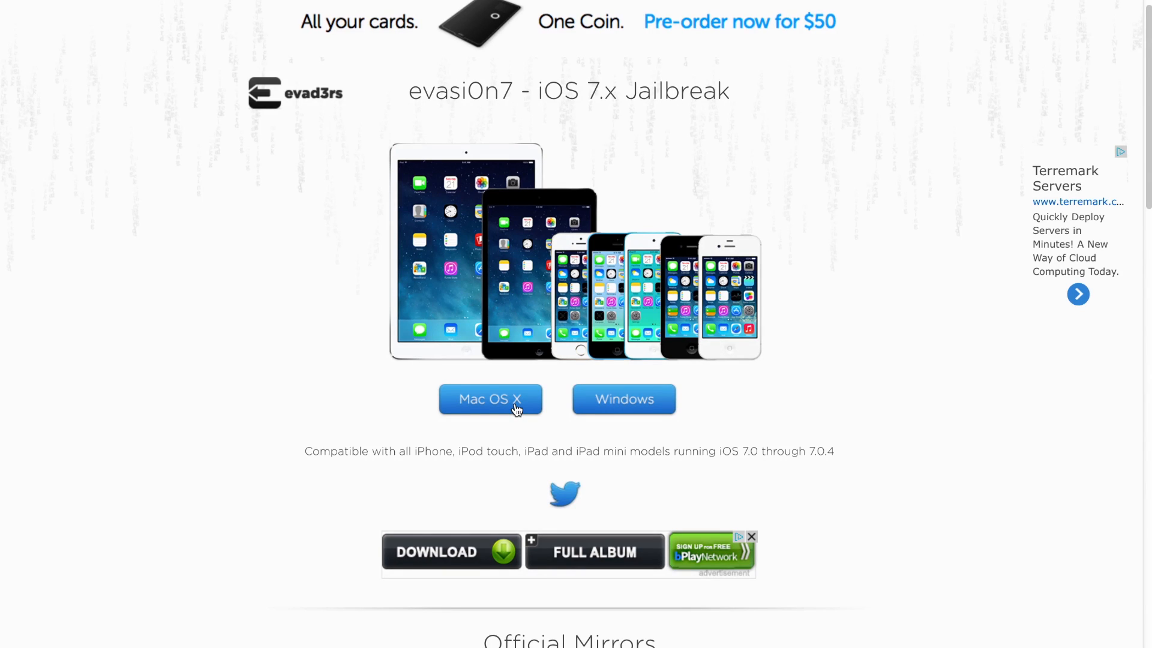
Choose the Mac OS X download of evasi0n7 on the evasi0n site
left_click(491, 400)
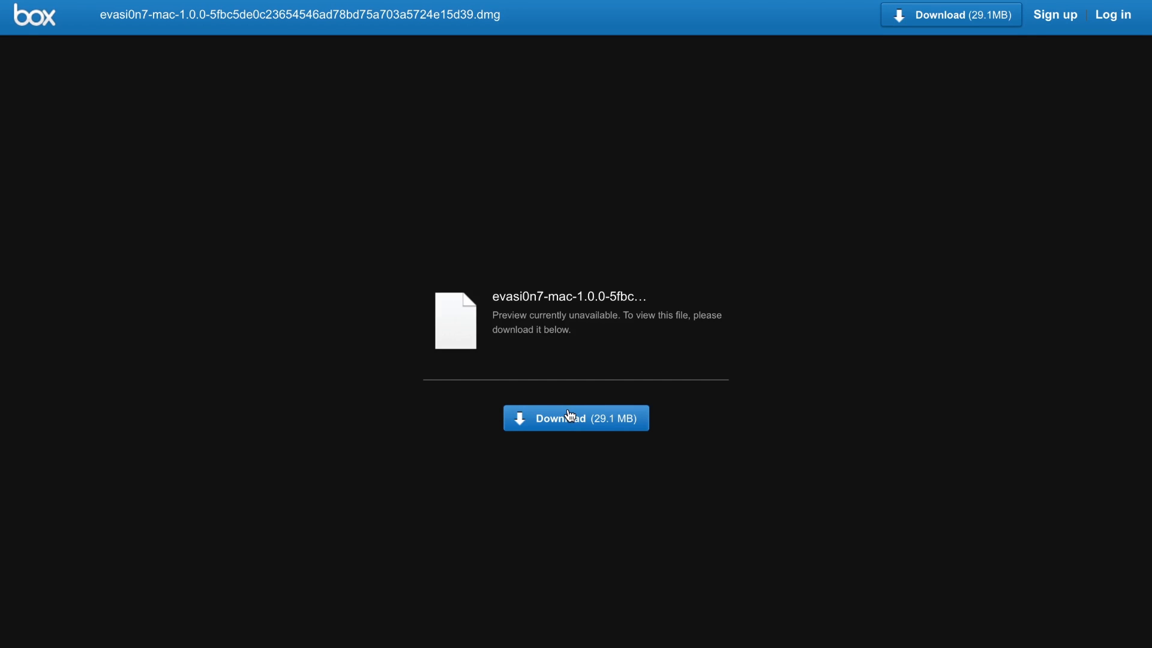
Download the 29.1 MB evasi0n7 .dmg from Box, retrying the download once
left_click(576, 418)
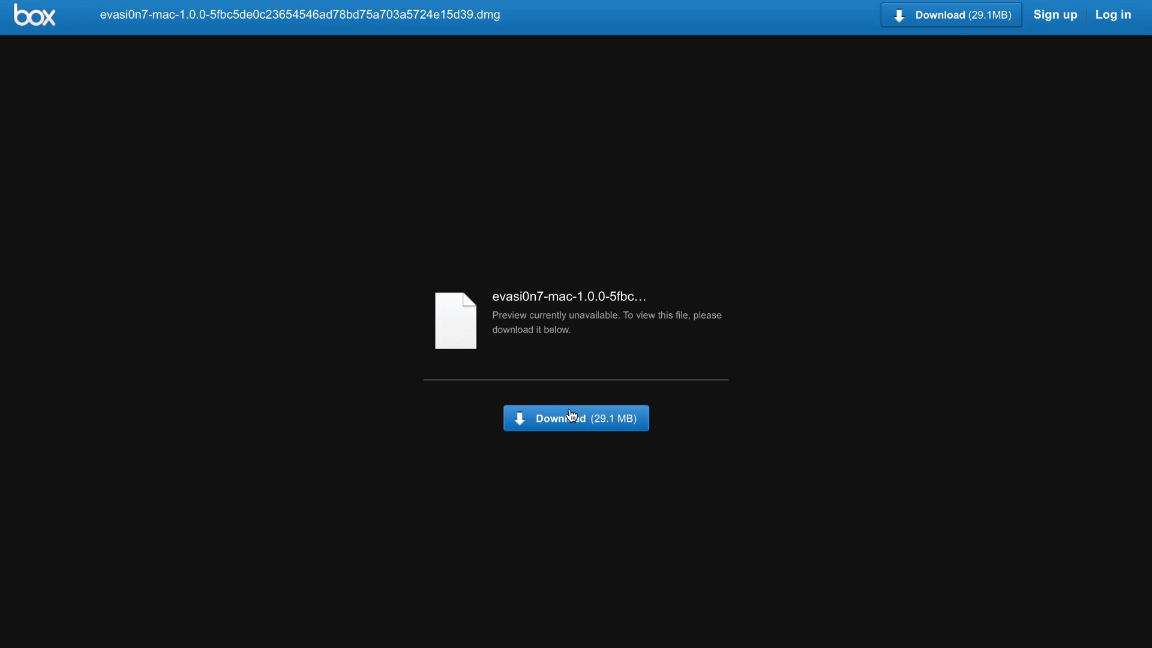
left_click(571, 418)
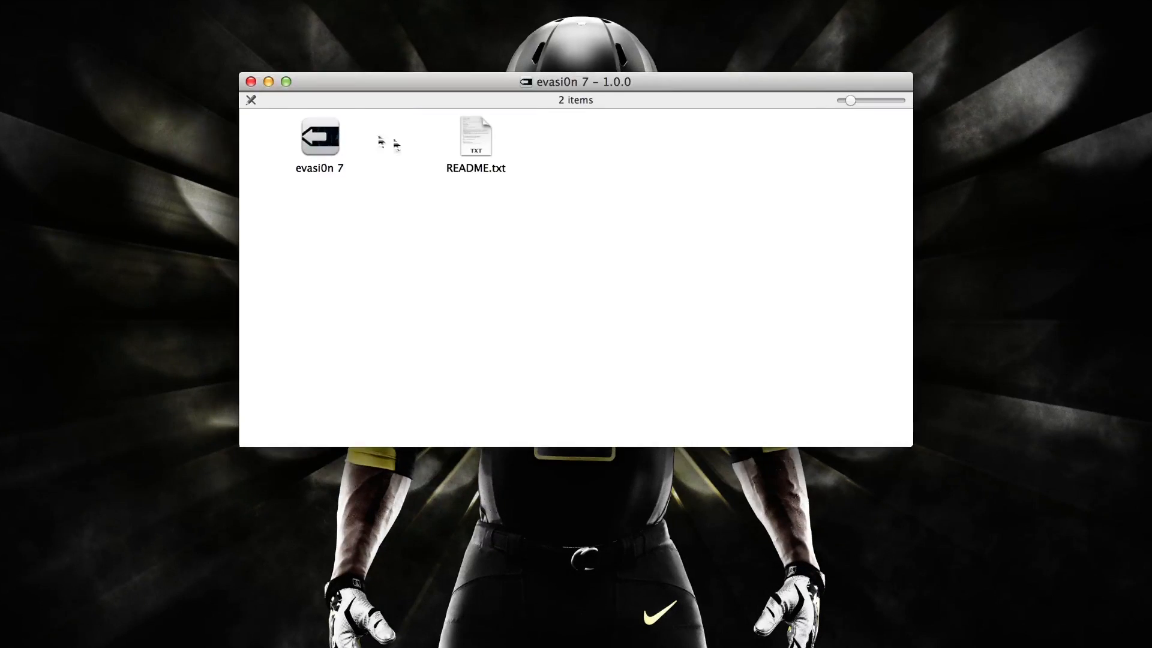
Launch evasi0n 7 from the disk image, allow it, and start jailbreaking the iPhone 5s on iOS 7.0.4
double_click(319, 136)
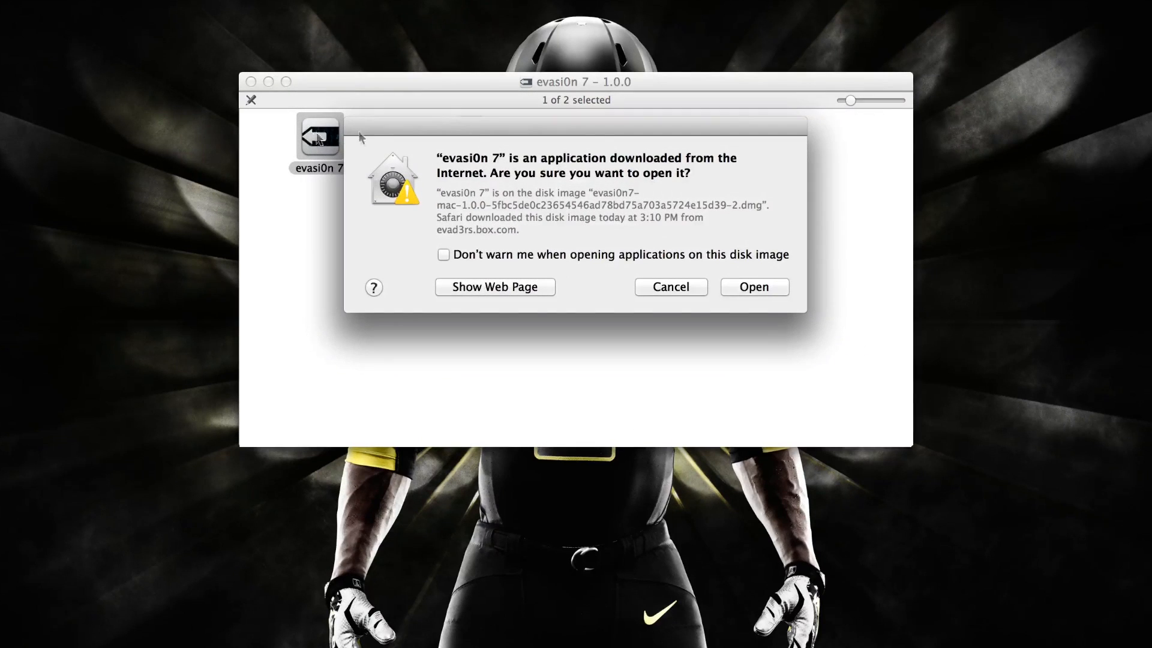
left_click(753, 287)
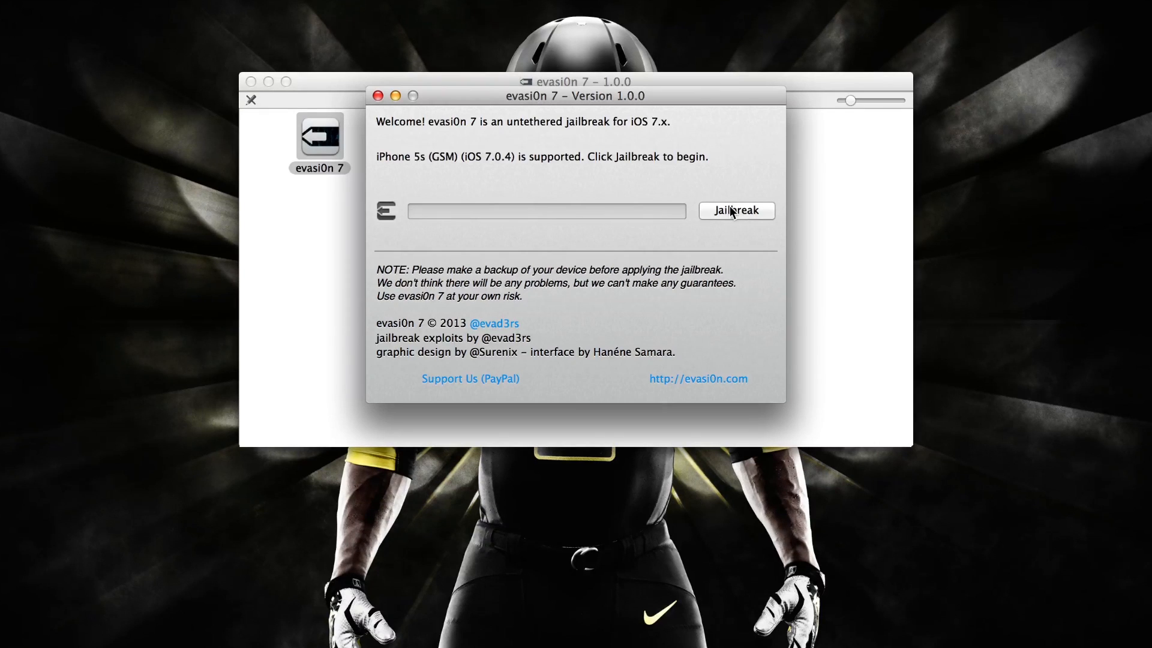
left_click(737, 210)
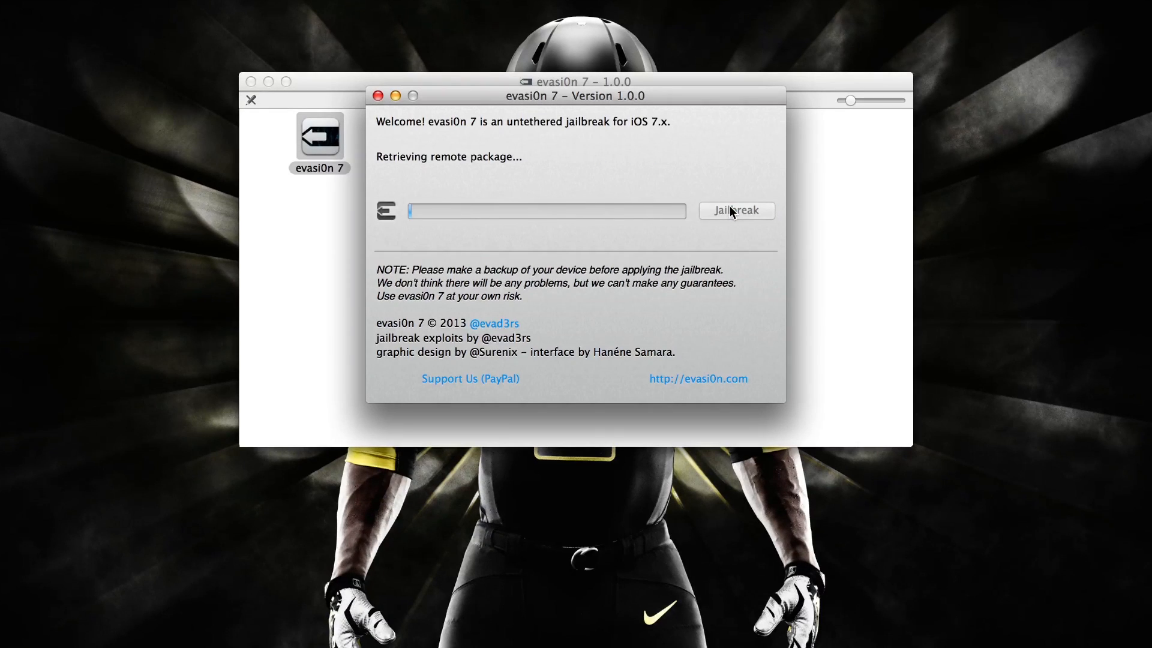